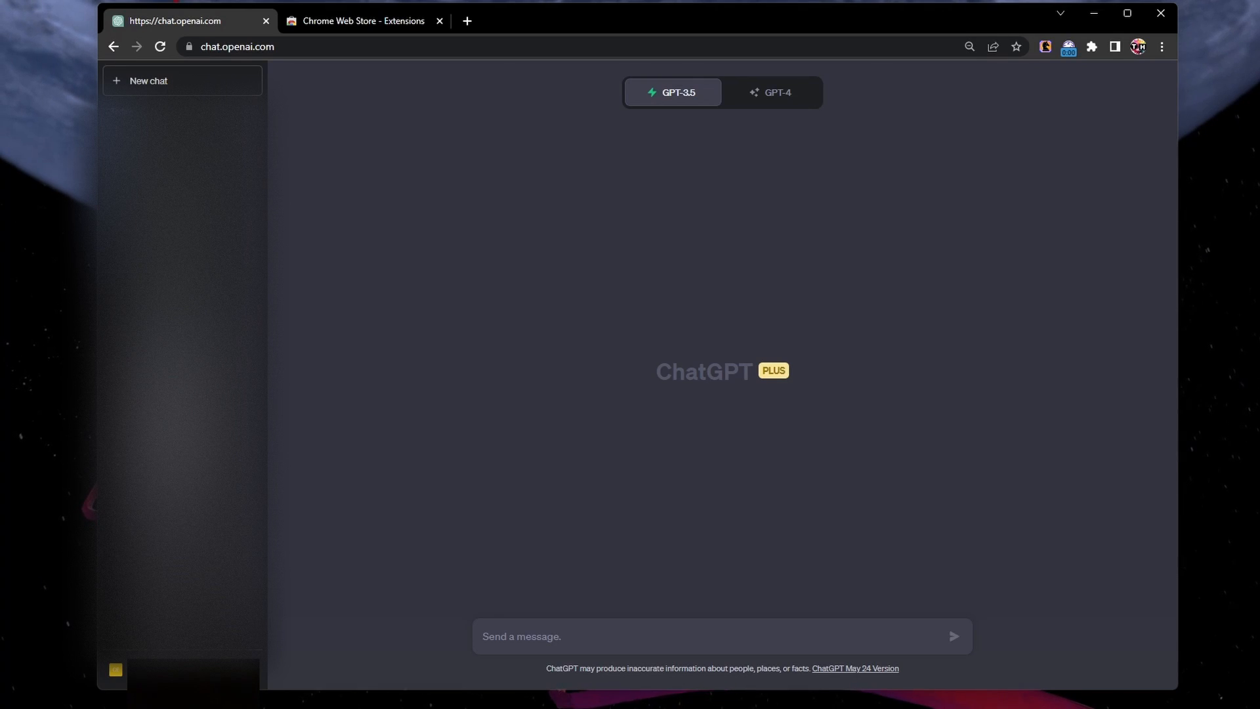
# Review ChatGPT's beta feature settings, then head to the Chrome Web Store
pyautogui.click(772, 92)
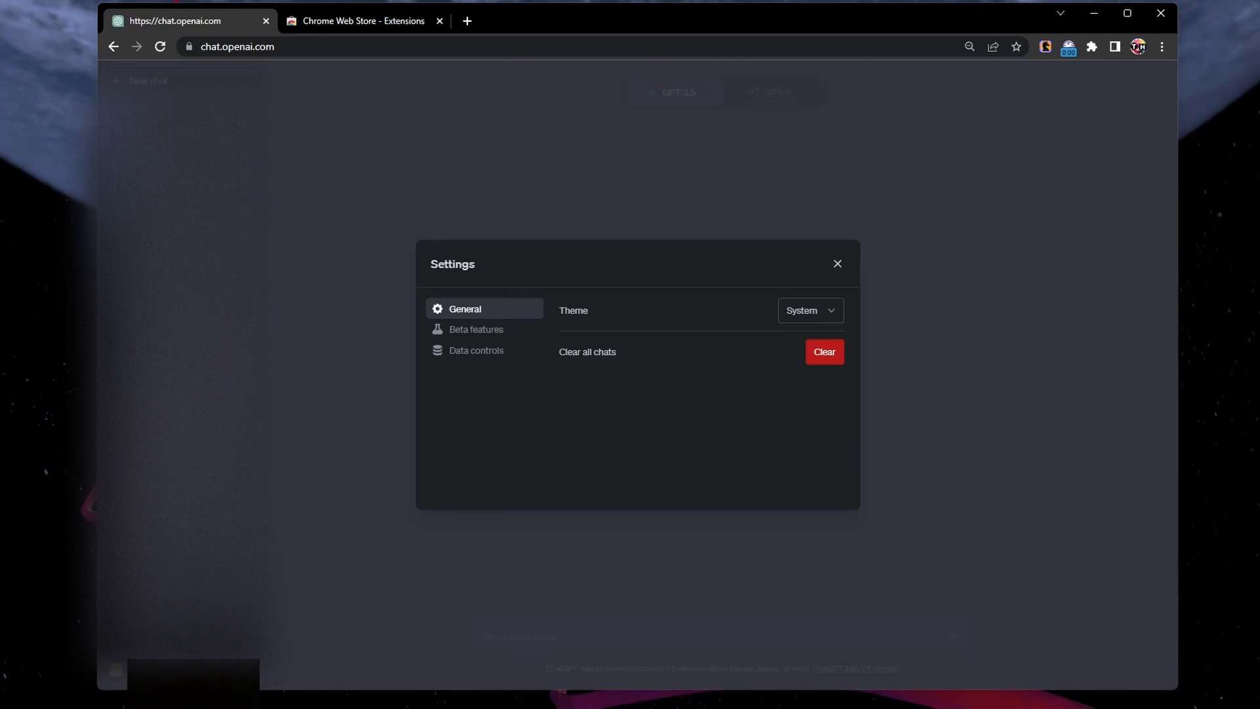
pyautogui.click(476, 328)
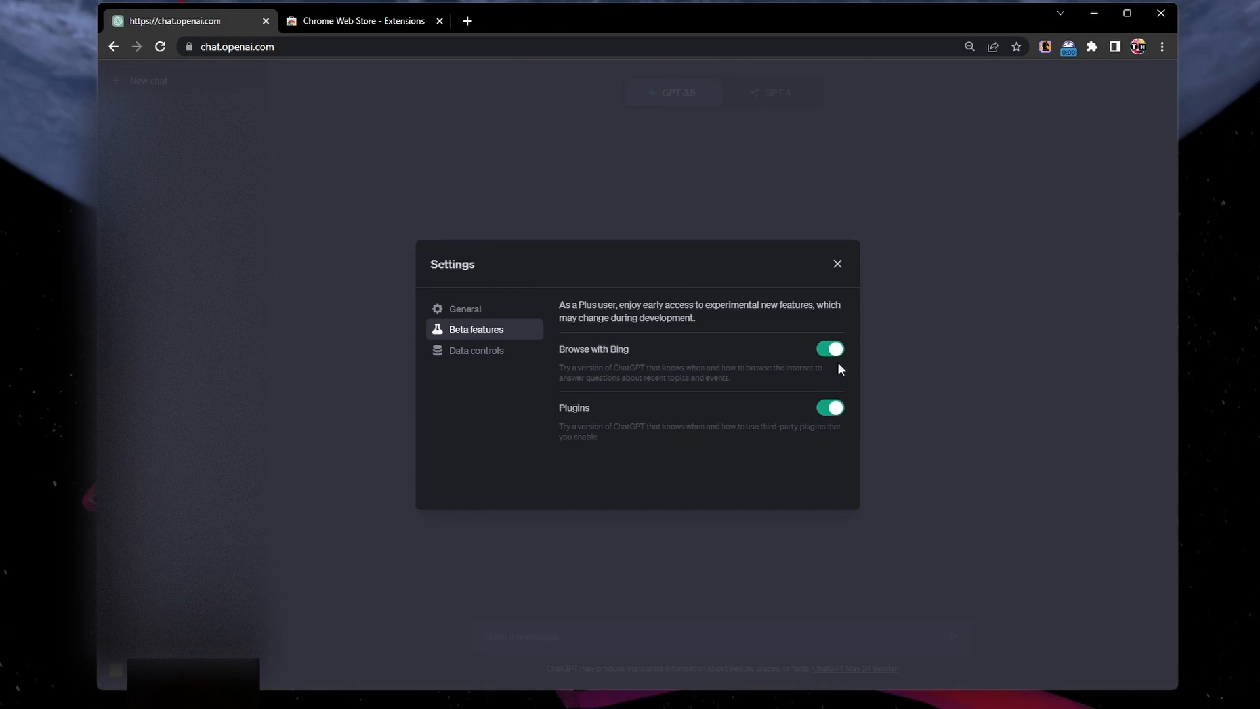
pyautogui.click(837, 263)
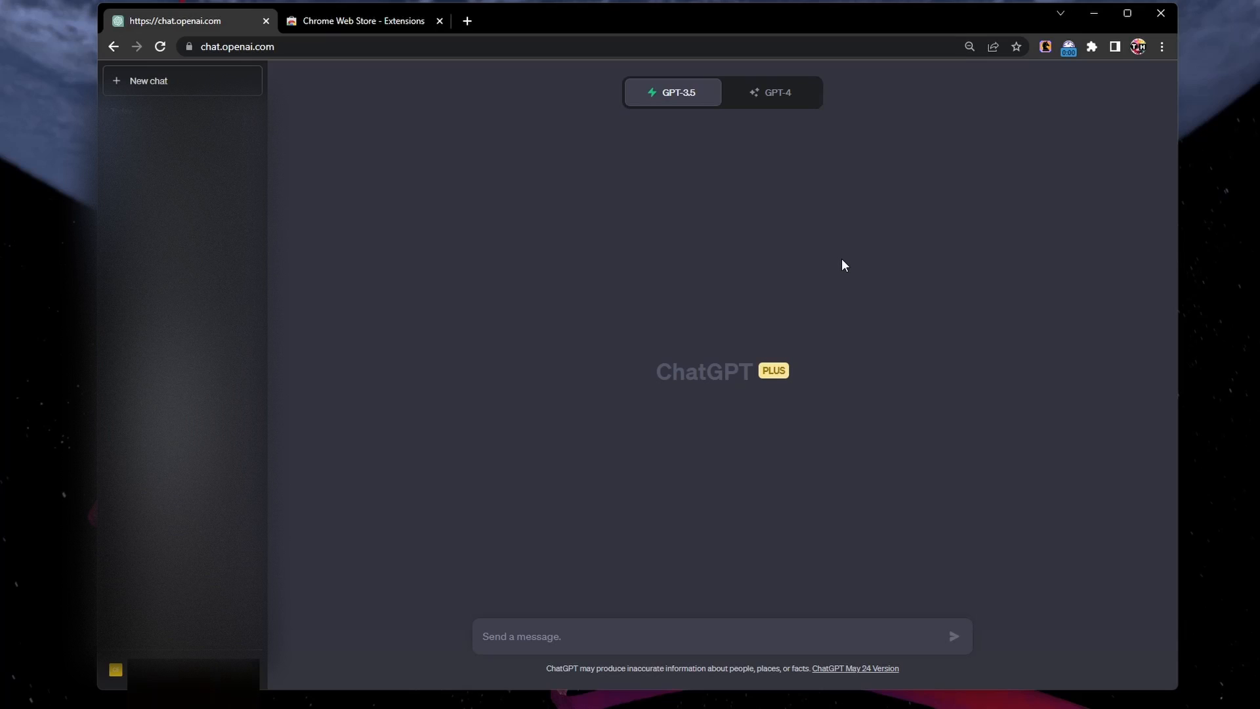
pyautogui.click(364, 21)
pyautogui.write('webchatgpt')
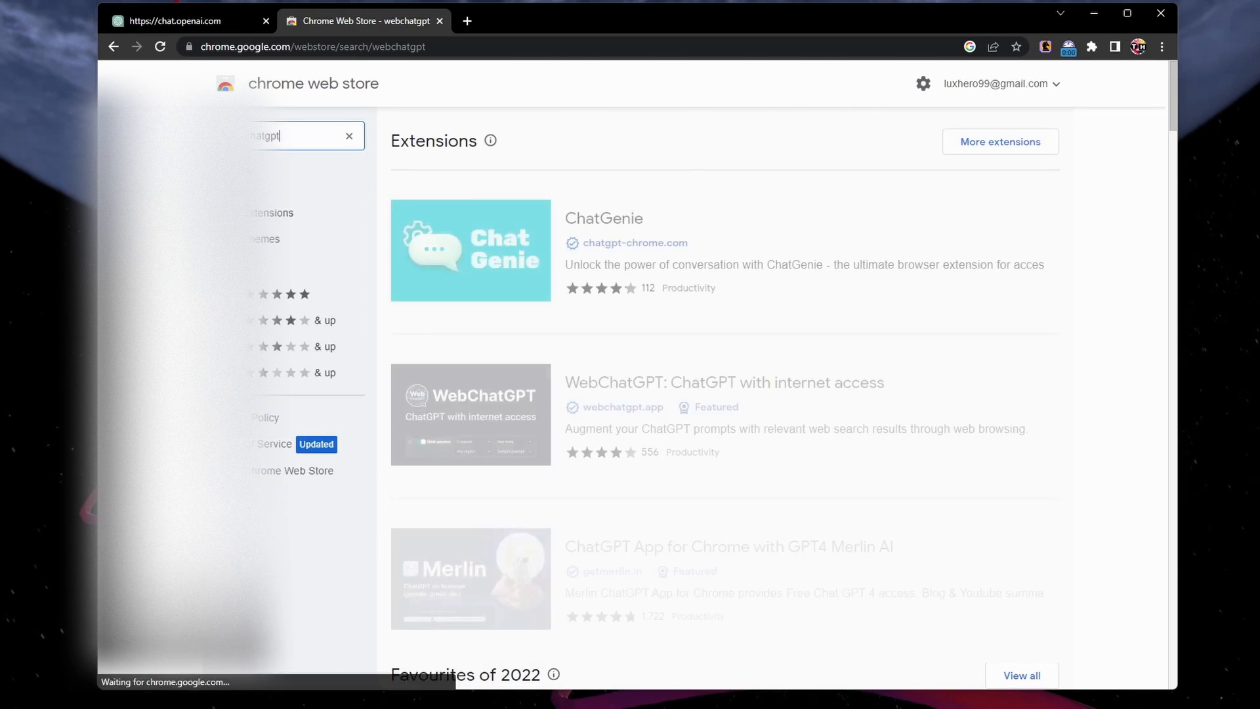
# Add the WebChatGPT extension to Chrome from its store listing
pyautogui.click(724, 383)
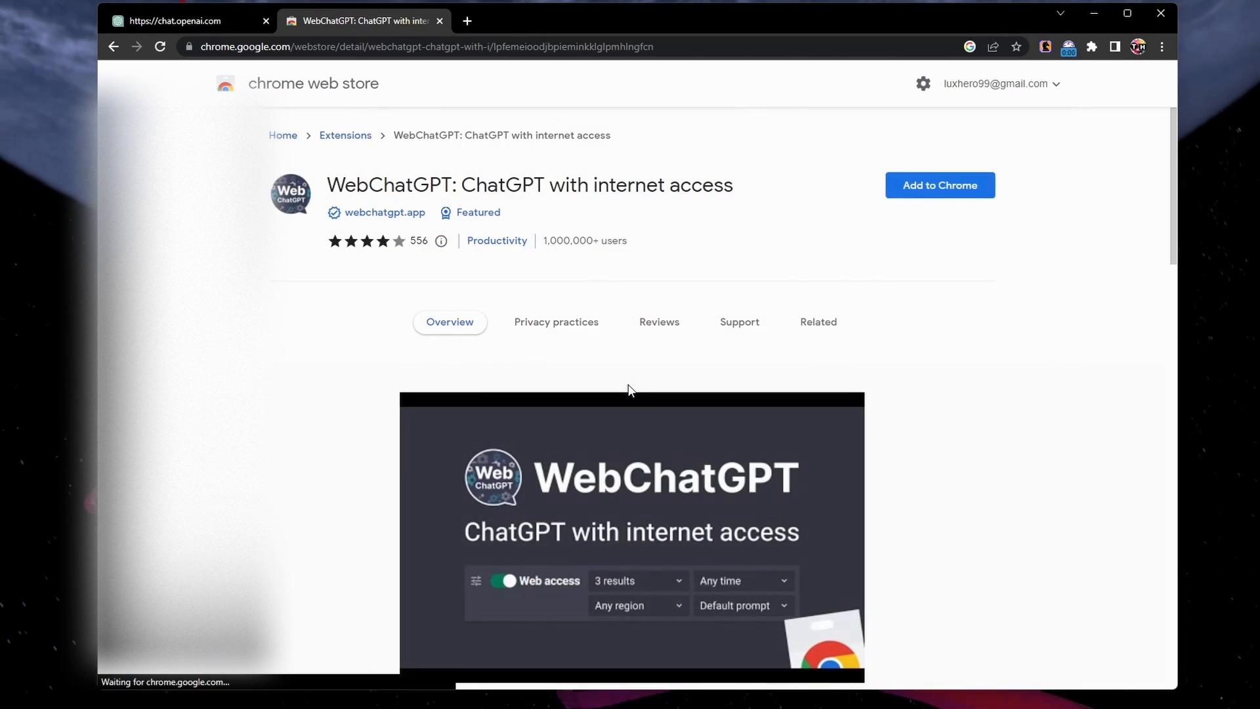
pyautogui.click(940, 185)
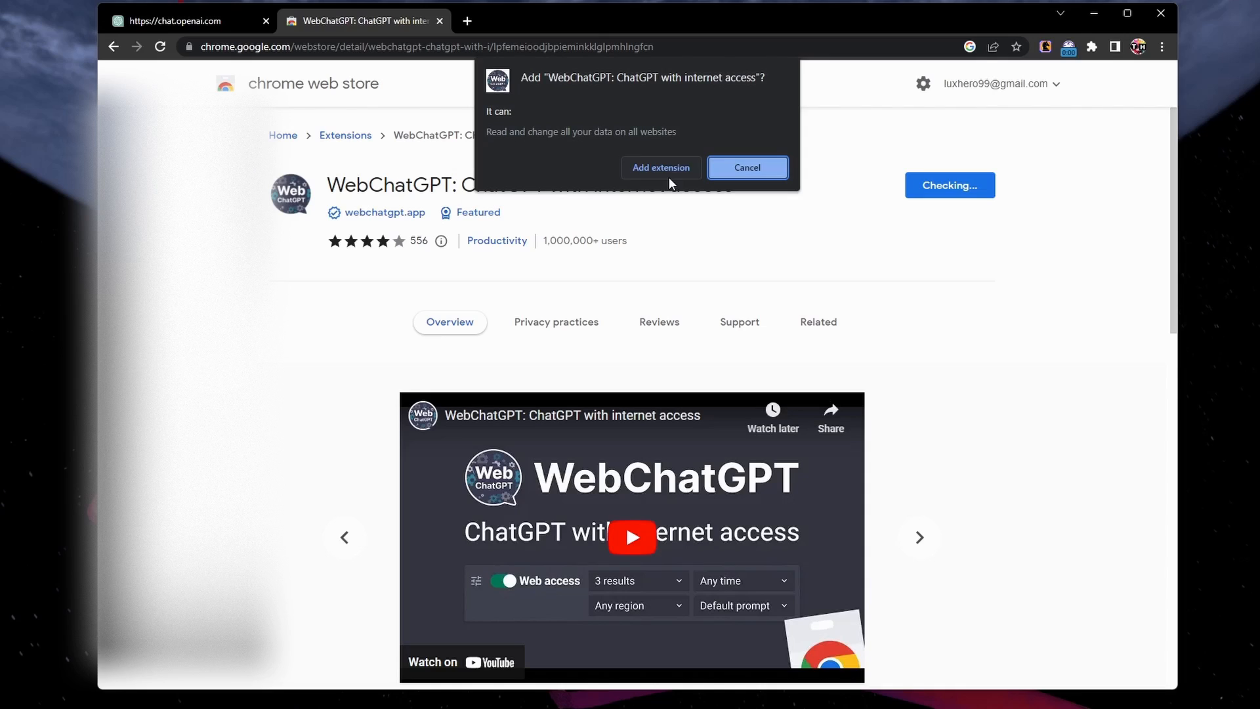
pyautogui.click(660, 168)
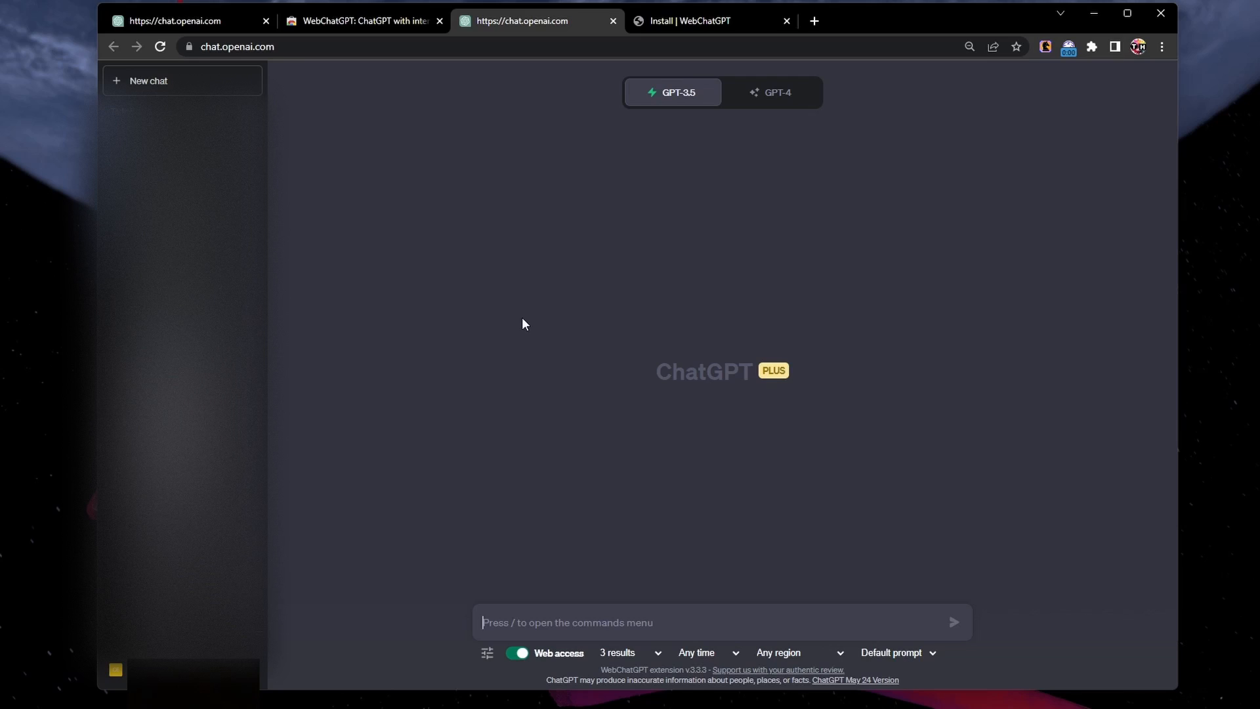
# Switch the new chat to GPT-4 in Default mode, with the WebChatGPT results-count list shown
pyautogui.click(775, 92)
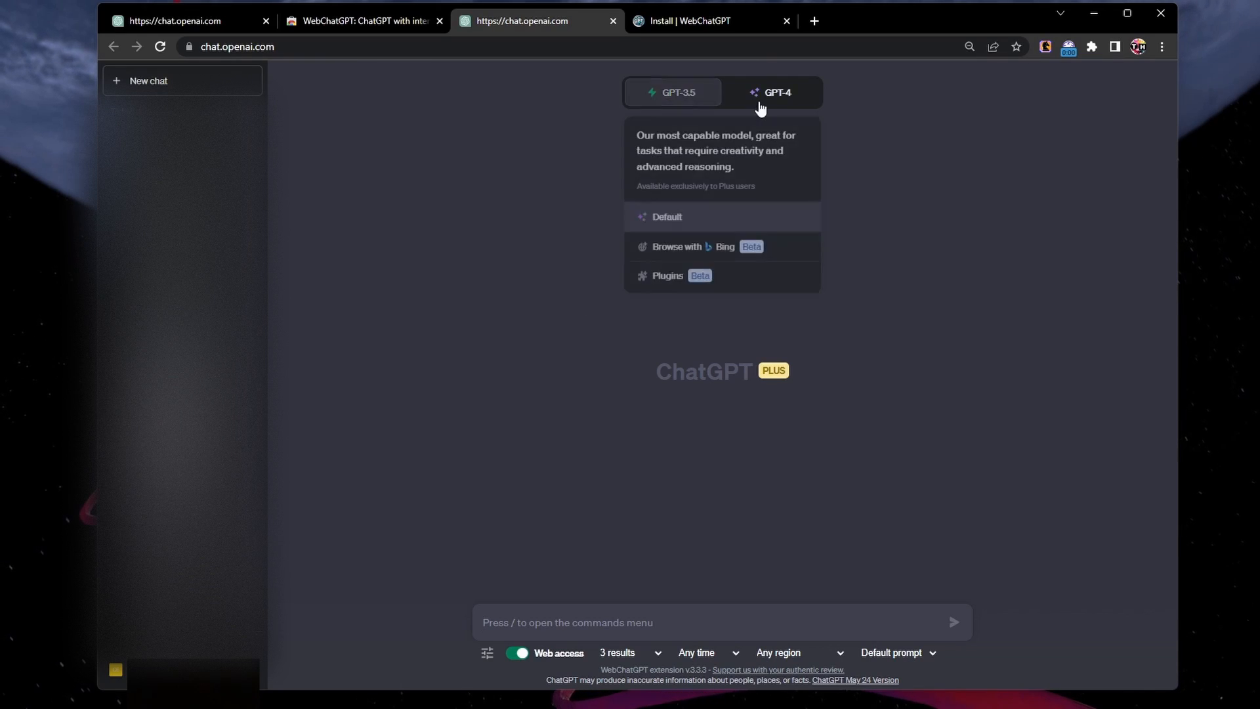
pyautogui.click(772, 92)
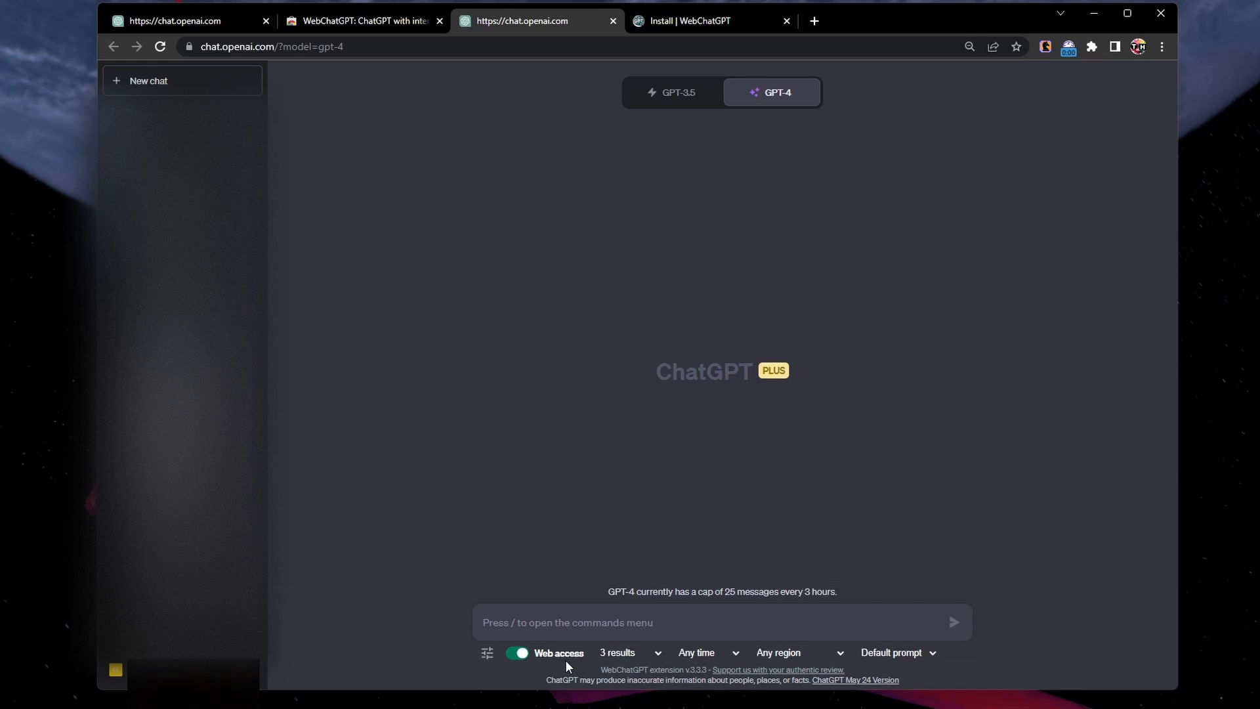
pyautogui.click(487, 654)
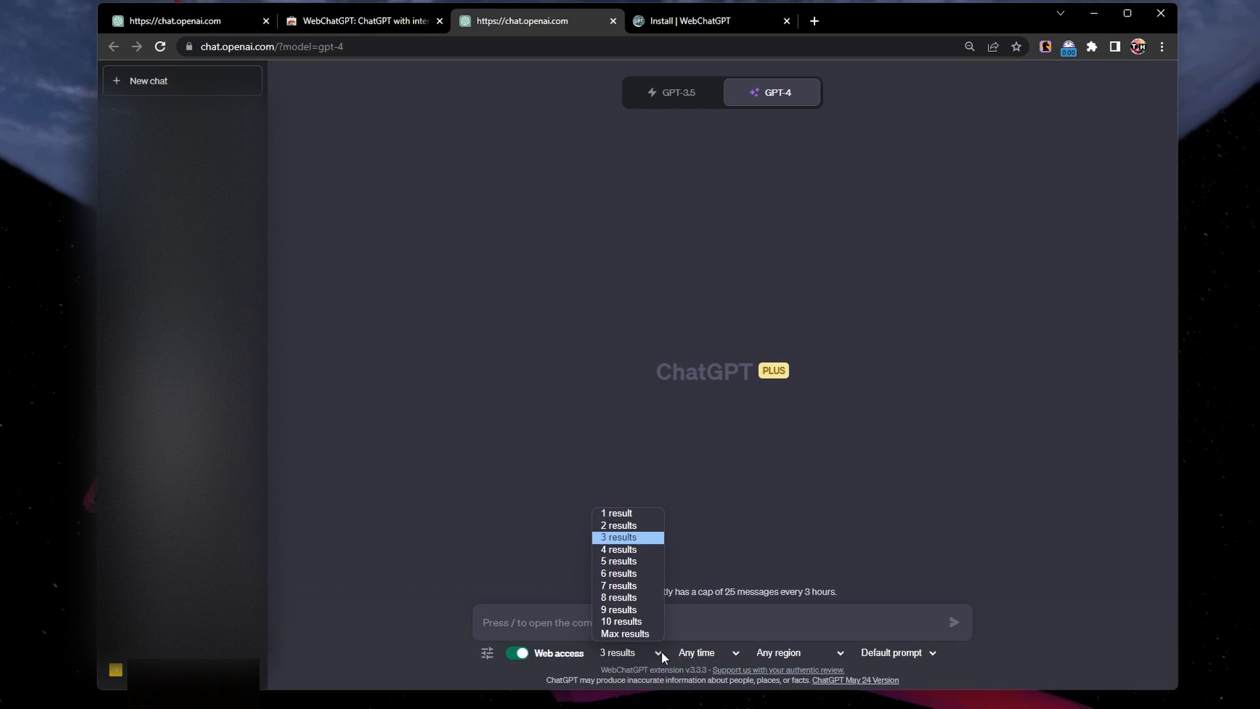
# Set web access to 5 results and draft 'Population increase Luxembourg 2022'
pyautogui.click(618, 561)
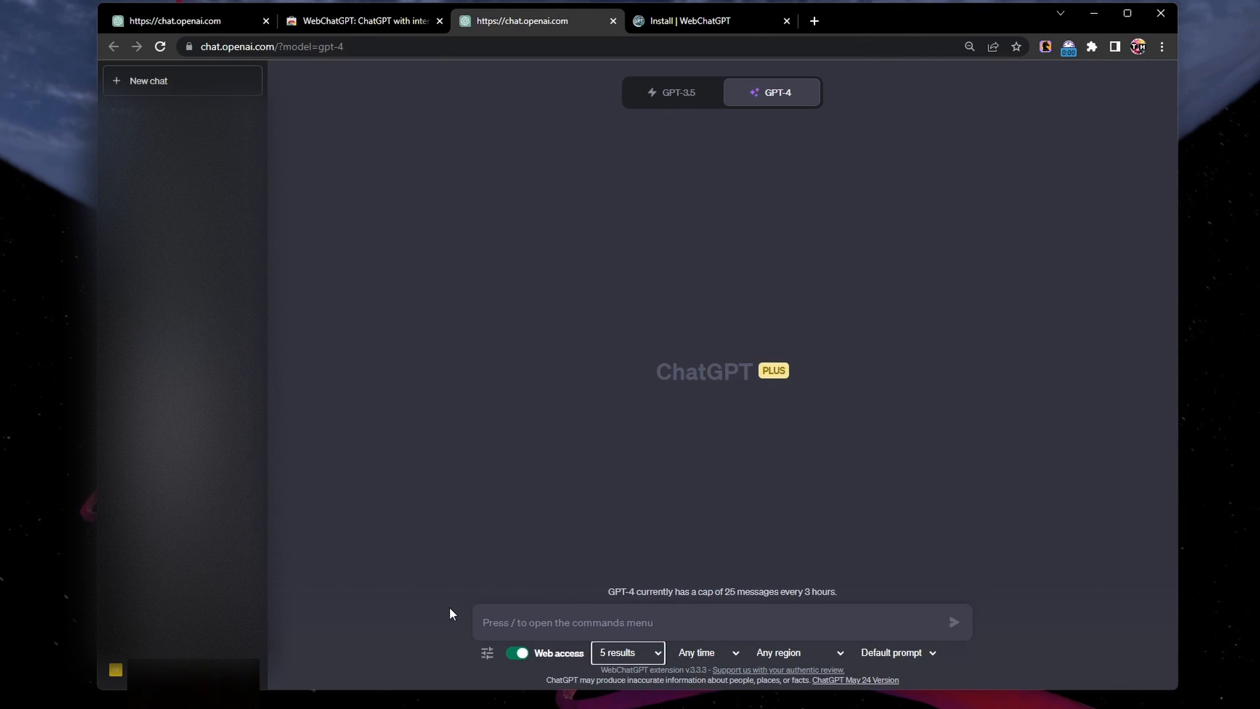
pyautogui.write('Pop')
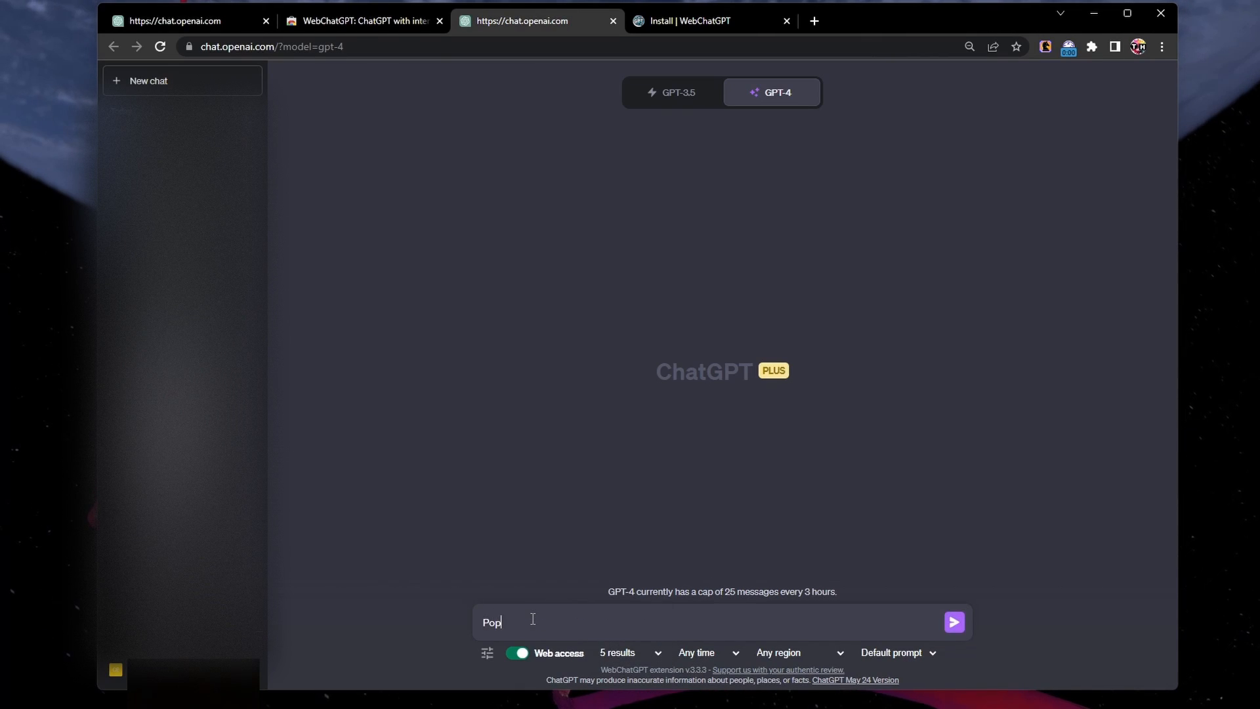
pyautogui.write('Population increase')
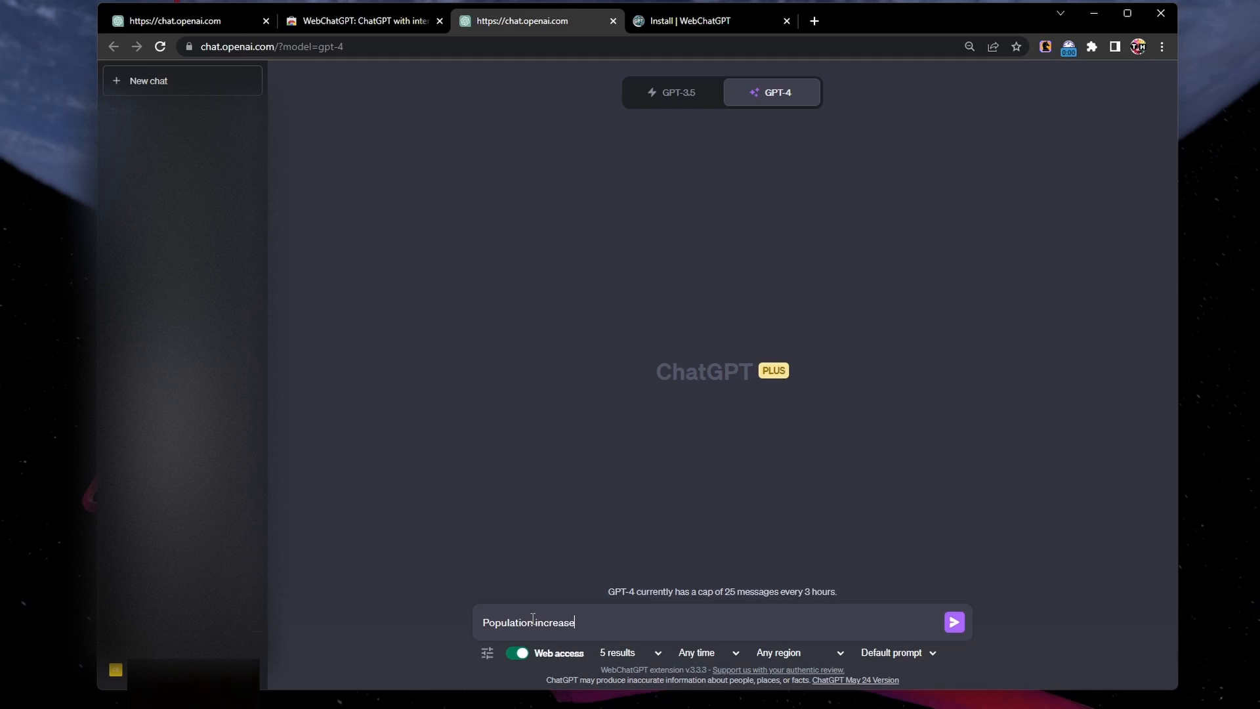
pyautogui.write('Luxembourg 2')
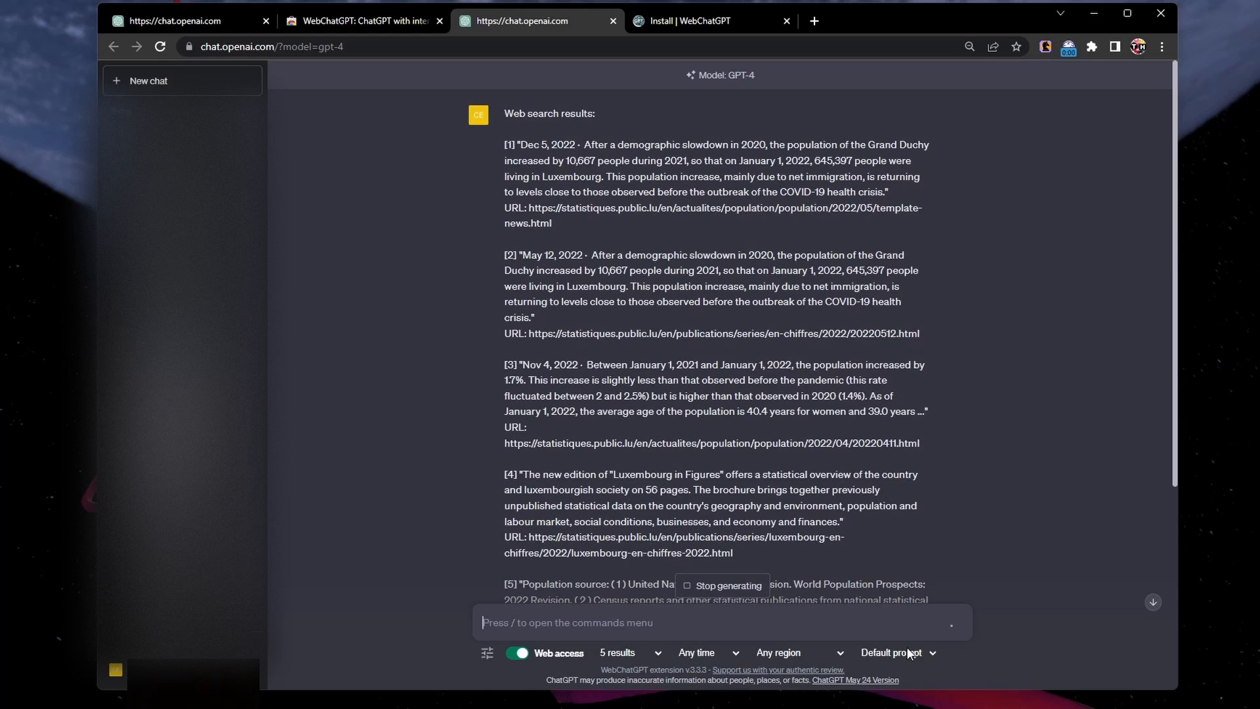
# Keep the Default prompt template and read GPT-4's cited answer on Luxembourg's population growth
pyautogui.click(896, 652)
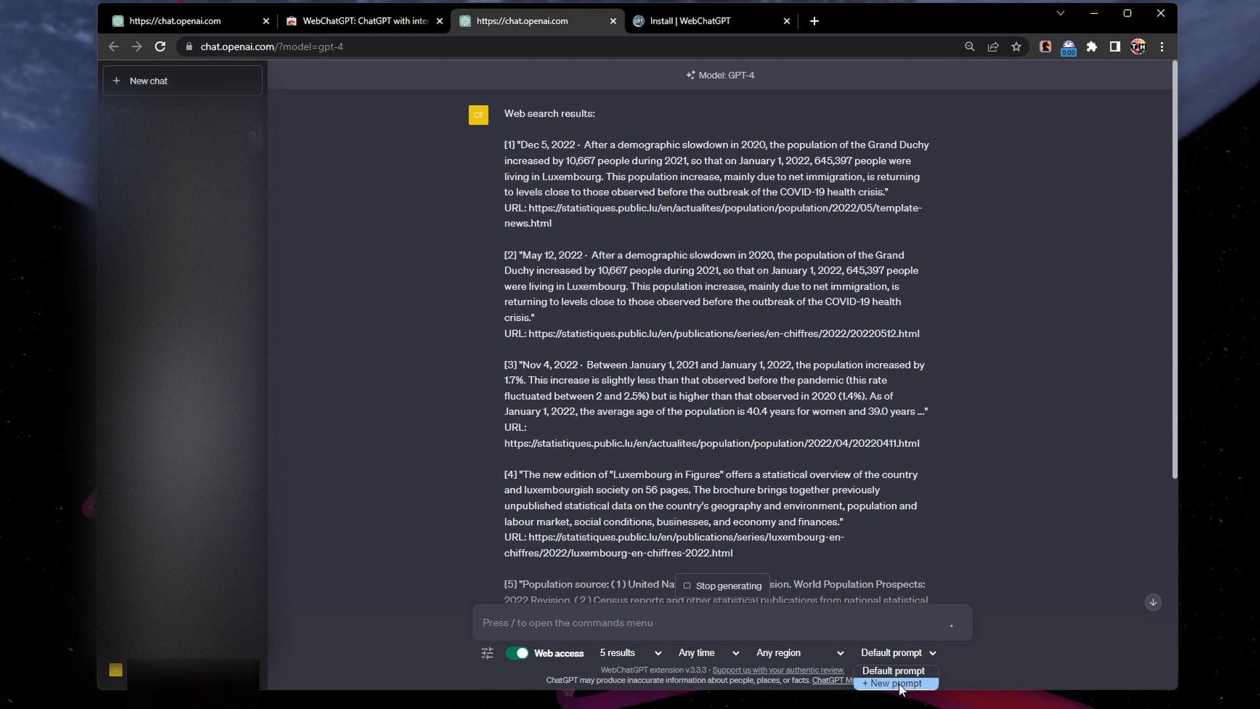
pyautogui.click(895, 682)
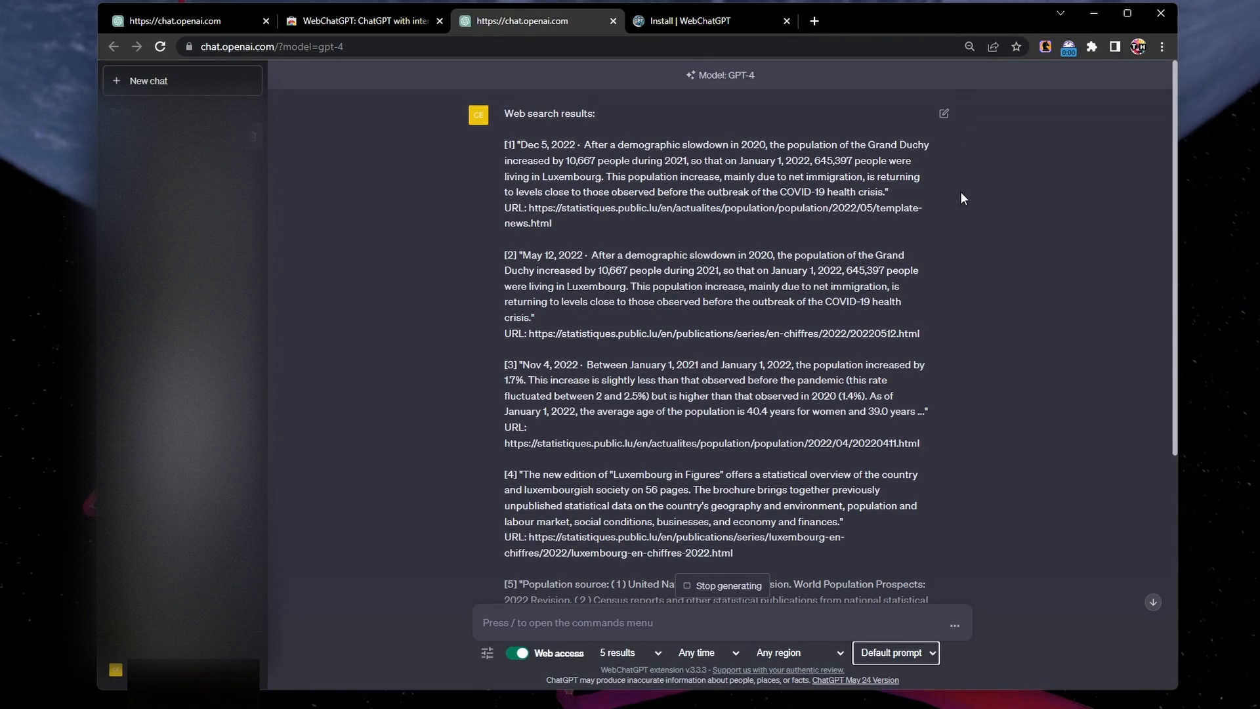
pyautogui.scroll(-3)
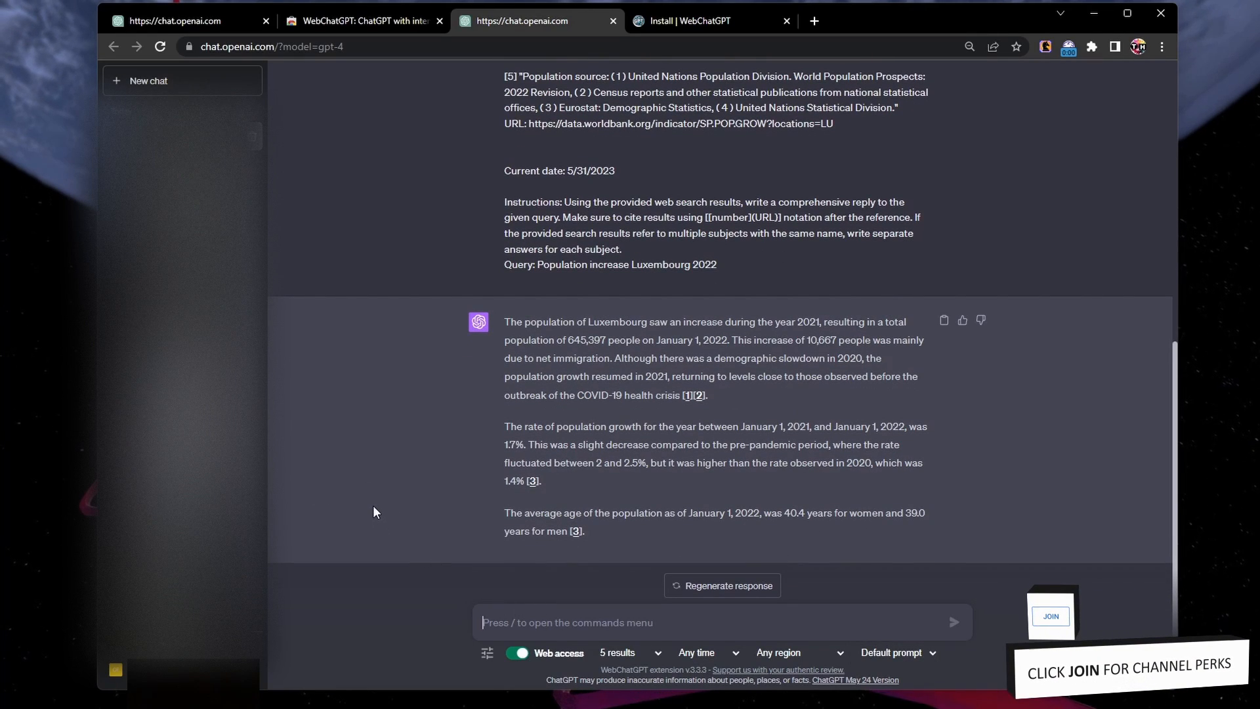
# Ask GPT-4 'weather luxembourg tomorrow' using web search results
pyautogui.write('weather')
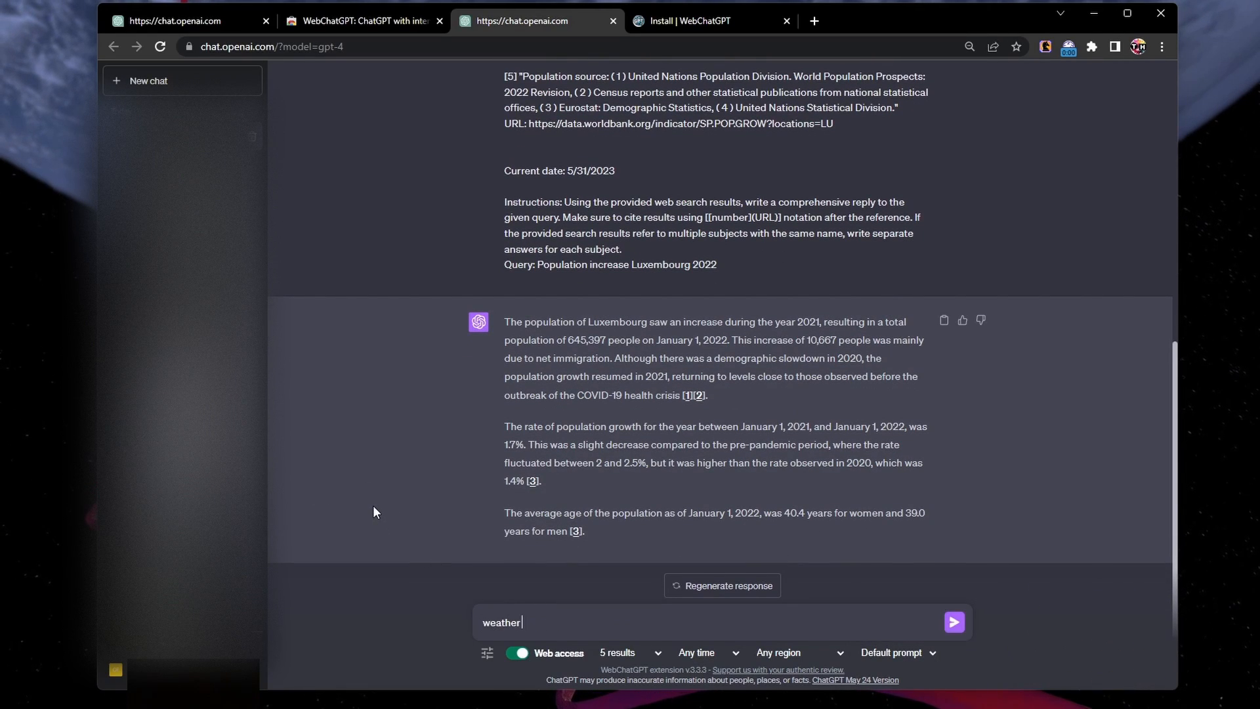
pyautogui.write('lumembourg to')
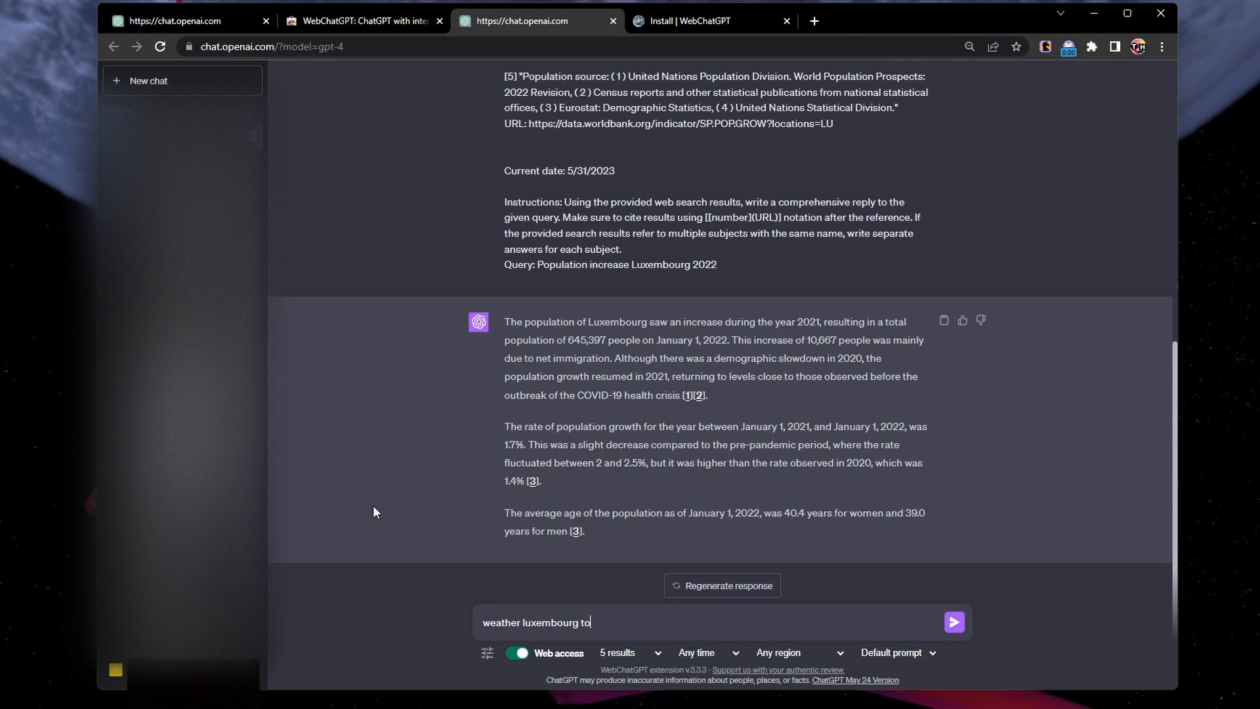
pyautogui.click(954, 622)
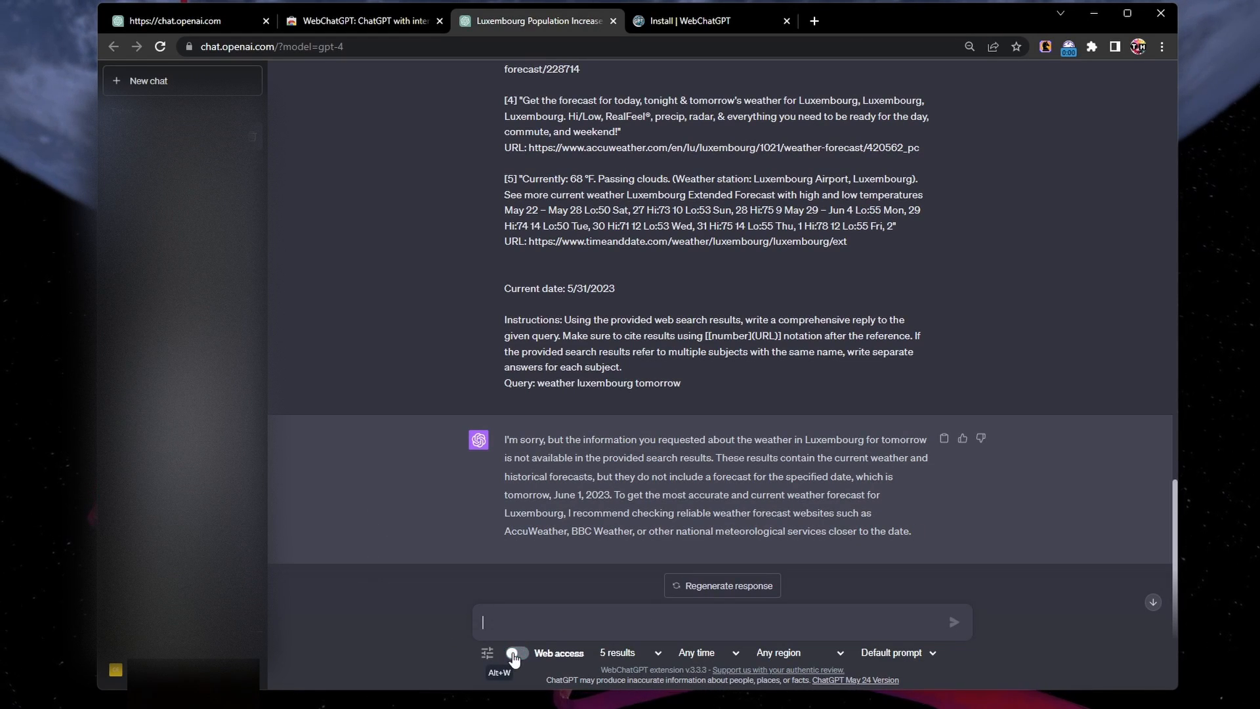
# Turn off web access for prompts and return to the extension's store page
pyautogui.click(516, 652)
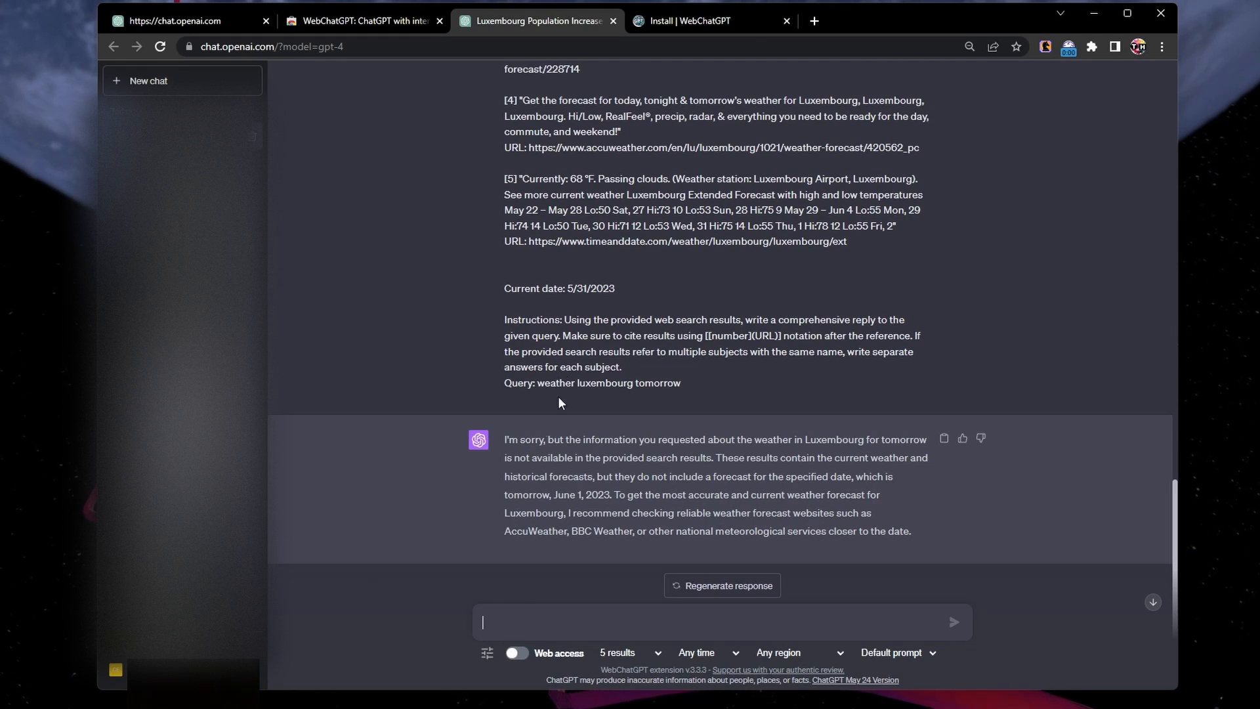
pyautogui.click(370, 21)
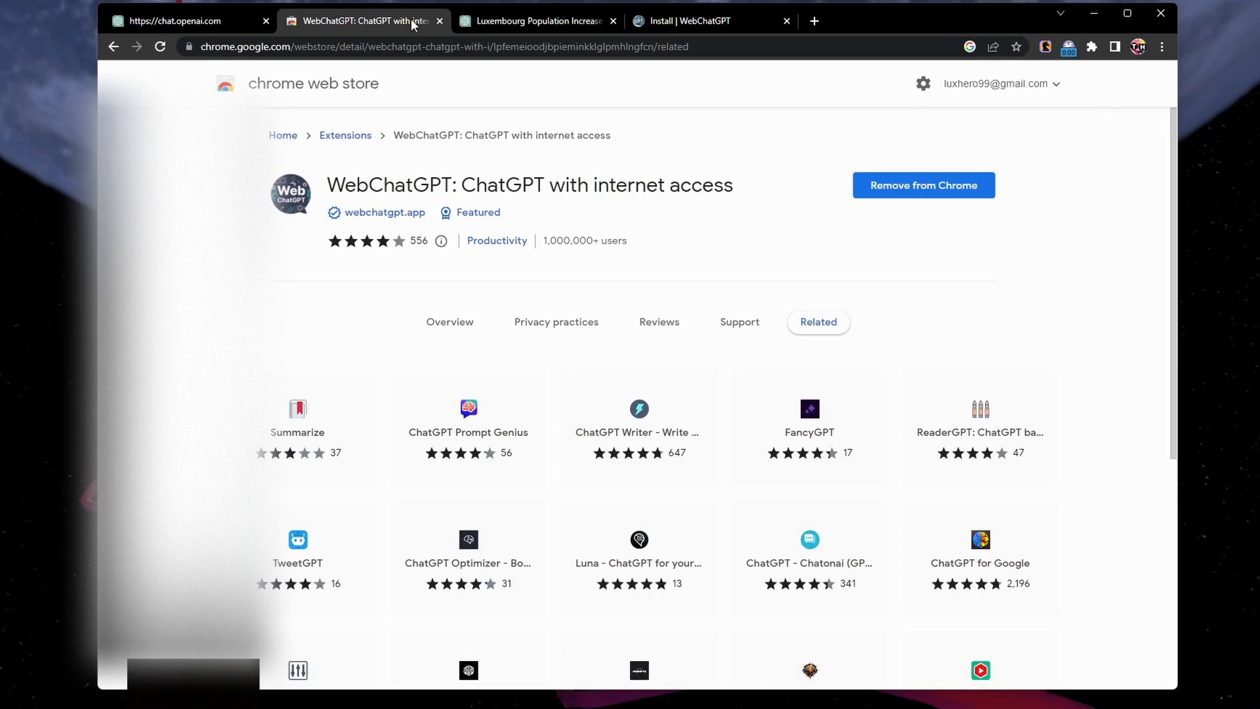
# Remove WebChatGPT from Chrome, confirming in the popup
pyautogui.click(924, 185)
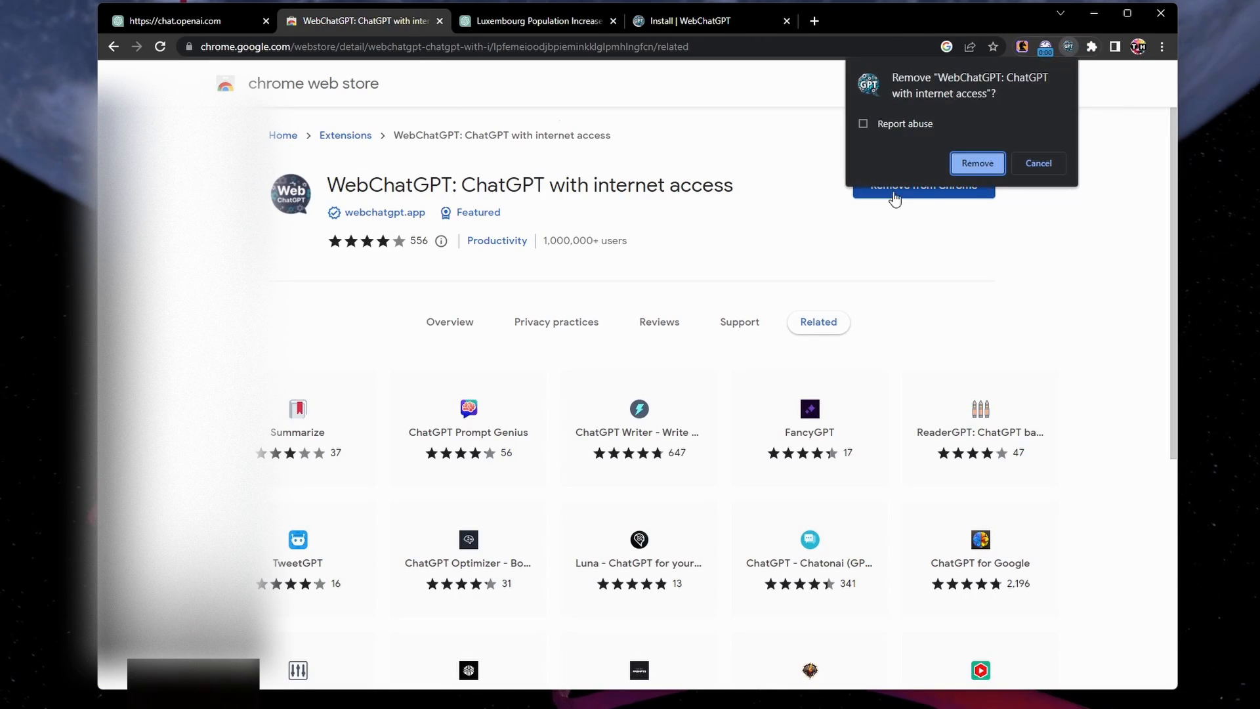
pyautogui.click(977, 163)
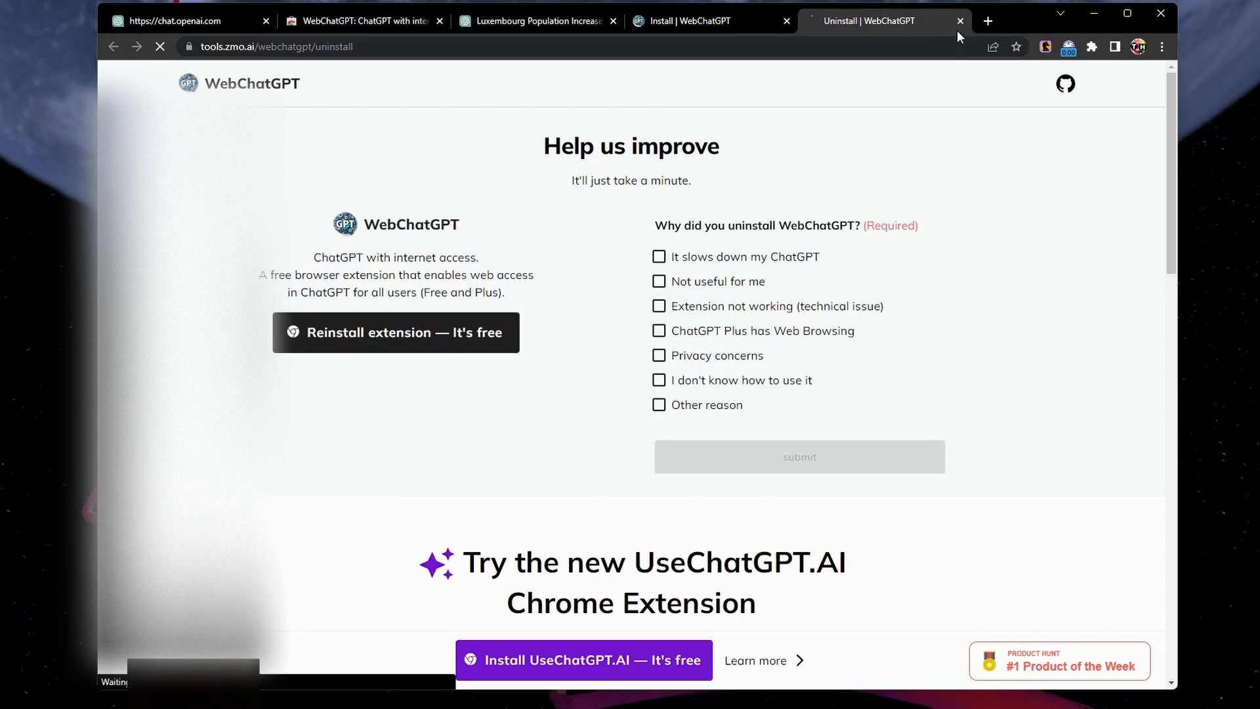